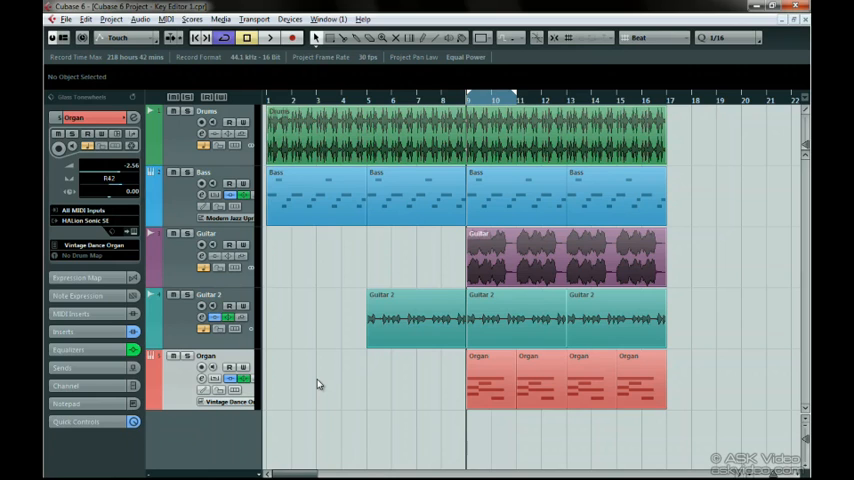
# - Select the Bass MIDI part and open its notes in an editor
pyautogui.click(516, 196)
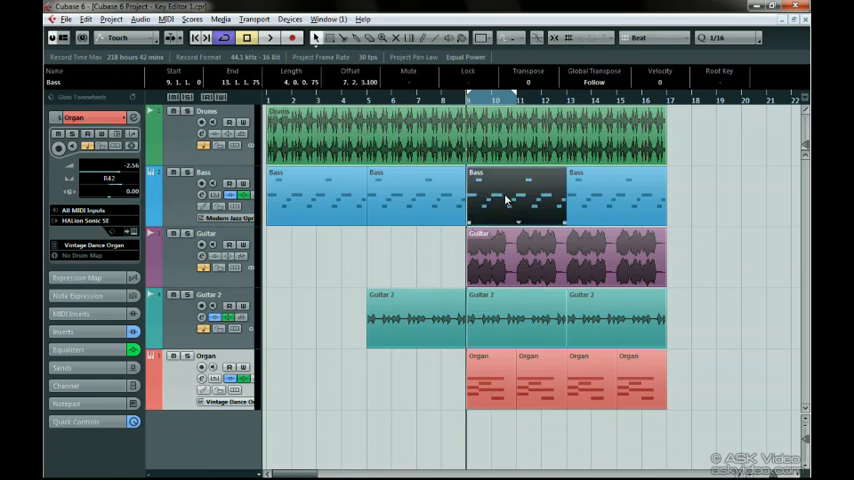
pyautogui.doubleClick(520, 200)
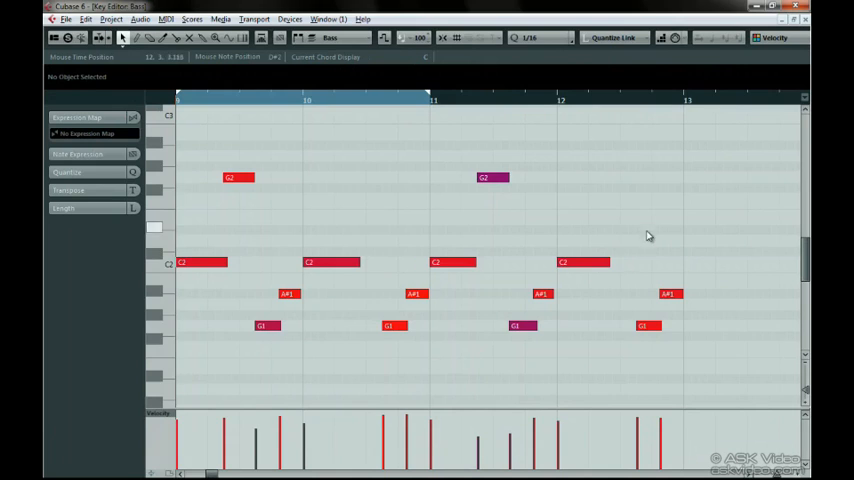
pyautogui.moveTo(652, 232)
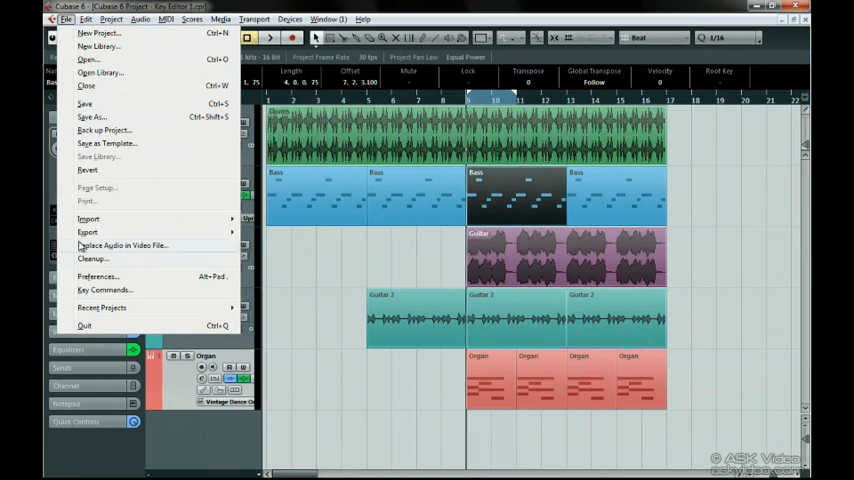
# - In Preferences > Event Display > MIDI, set Default Edit Action to Open Key Editor and confirm
pyautogui.click(96, 276)
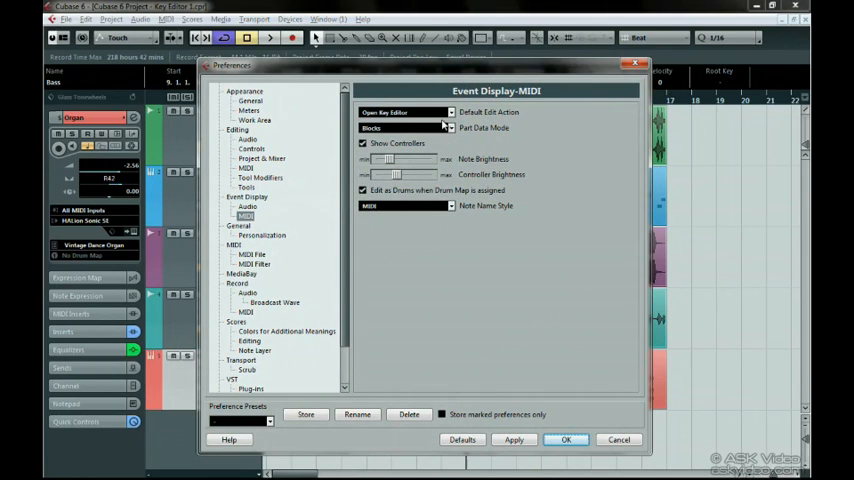
pyautogui.click(448, 112)
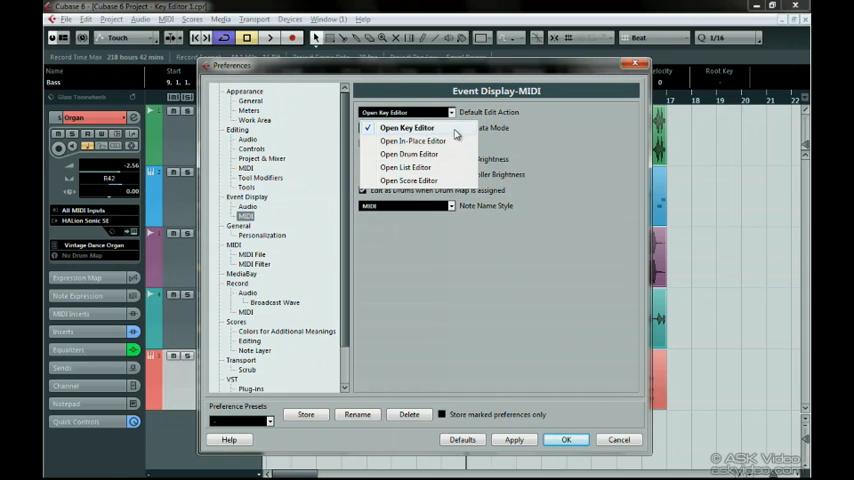
pyautogui.click(406, 128)
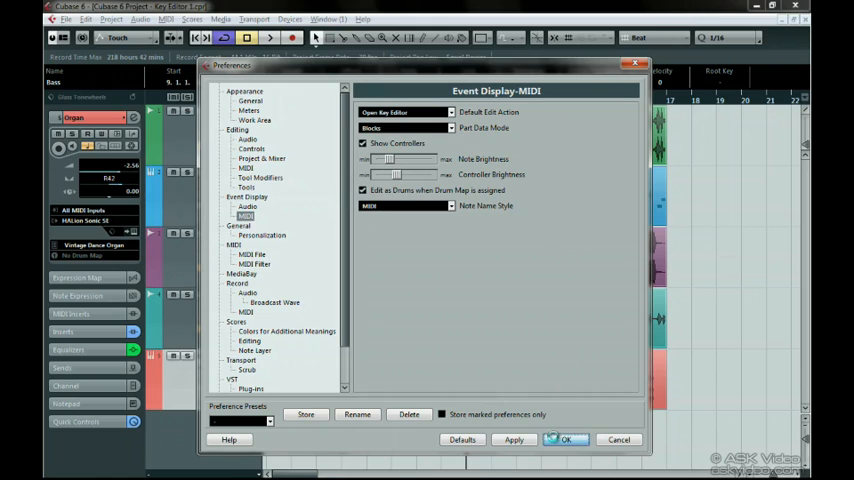
pyautogui.click(564, 440)
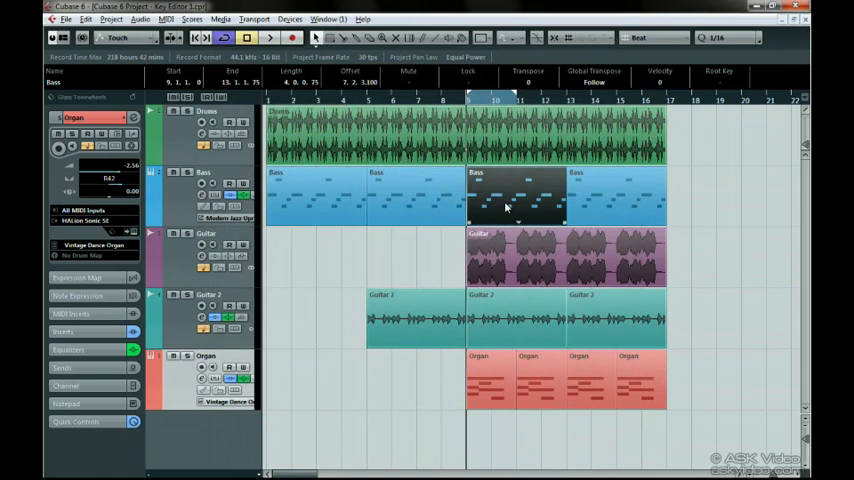
# - Open the Bass MIDI part in the Key Editor from the arrangement
pyautogui.doubleClick(516, 196)
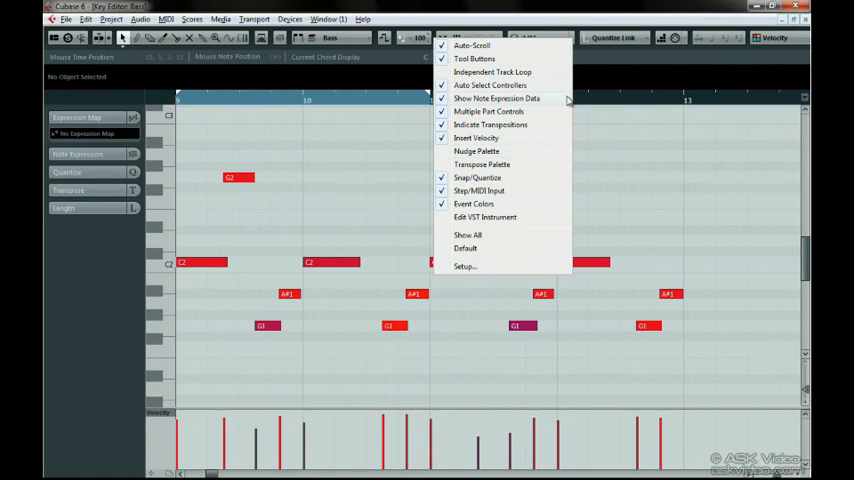
pyautogui.moveTo(388, 90)
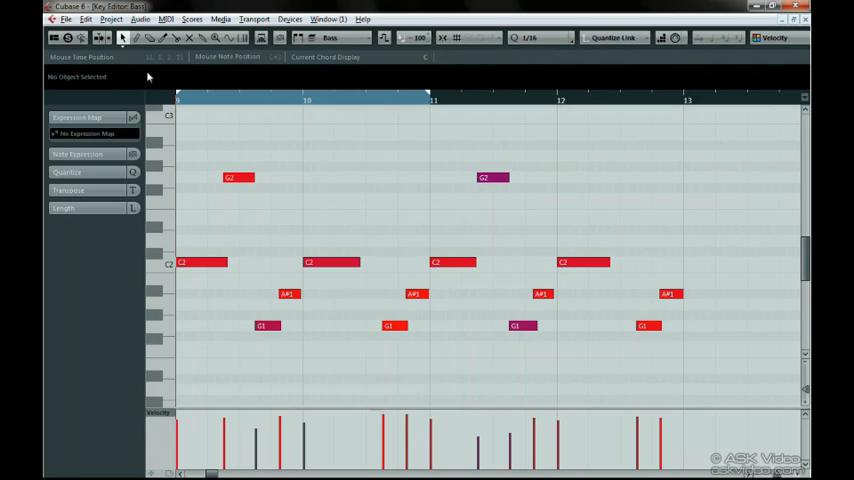
pyautogui.moveTo(250, 80)
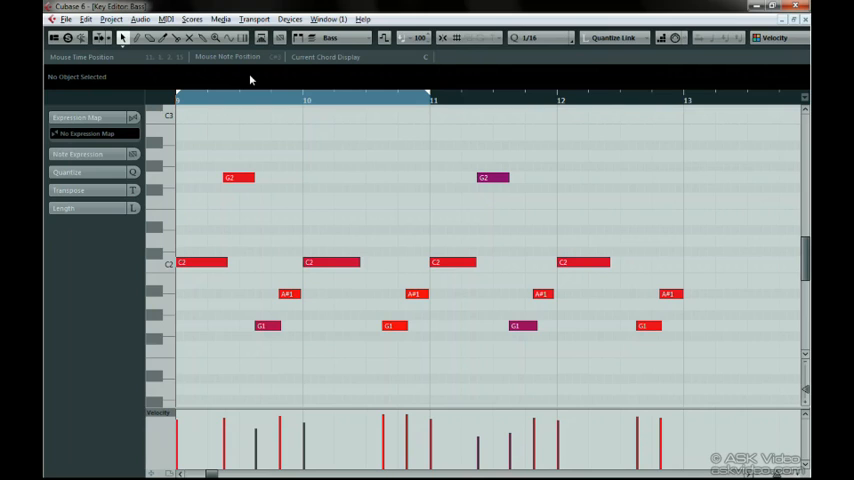
pyautogui.moveTo(58, 48)
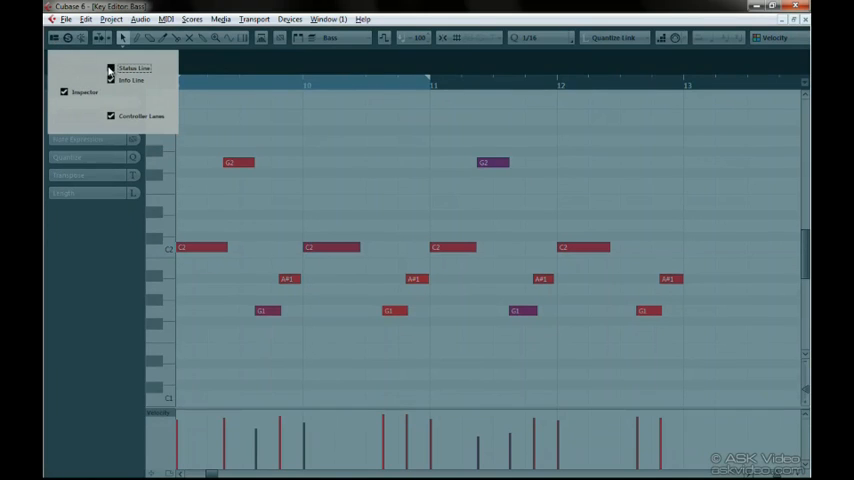
# - Enable Status Line and Info Line in the Key Editor window layout, then dismiss the layout panel
pyautogui.click(110, 68)
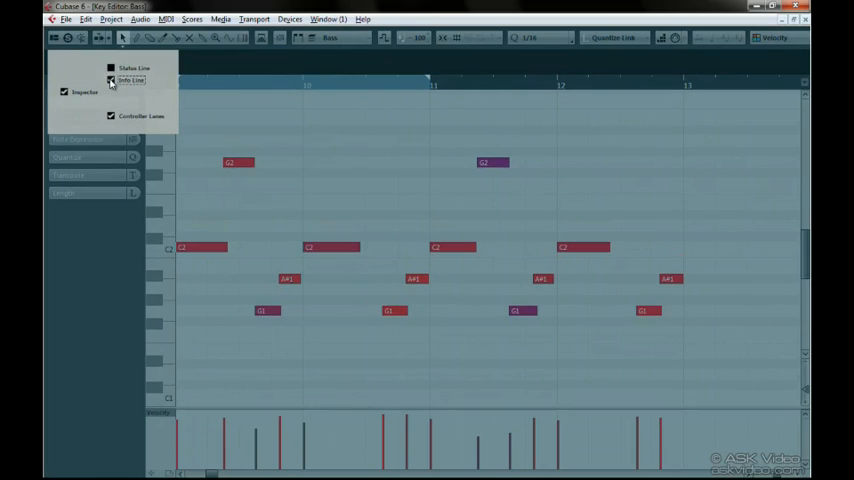
pyautogui.click(134, 68)
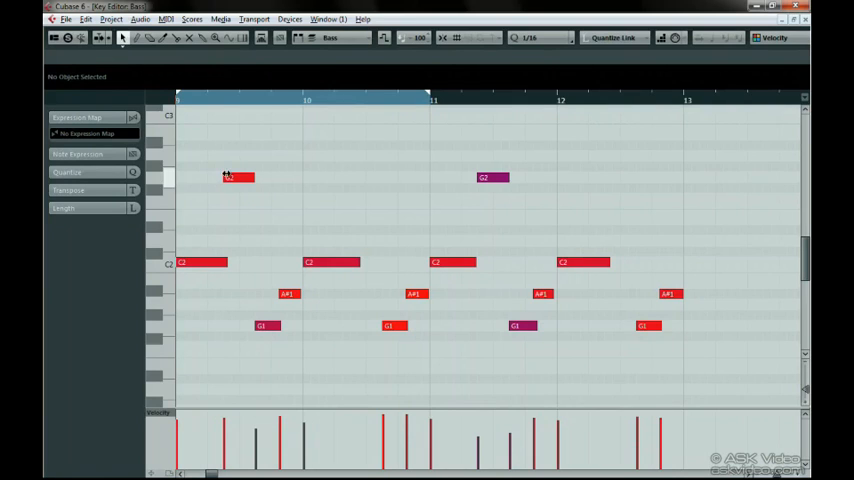
pyautogui.click(238, 176)
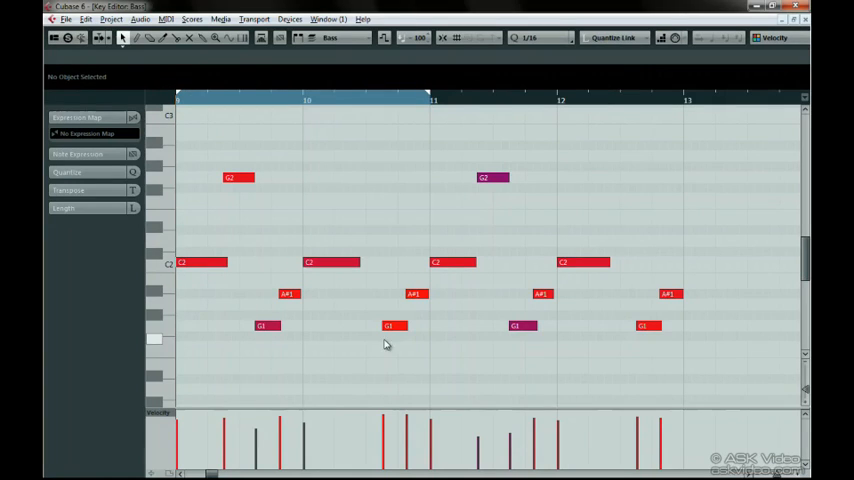
pyautogui.moveTo(672, 260)
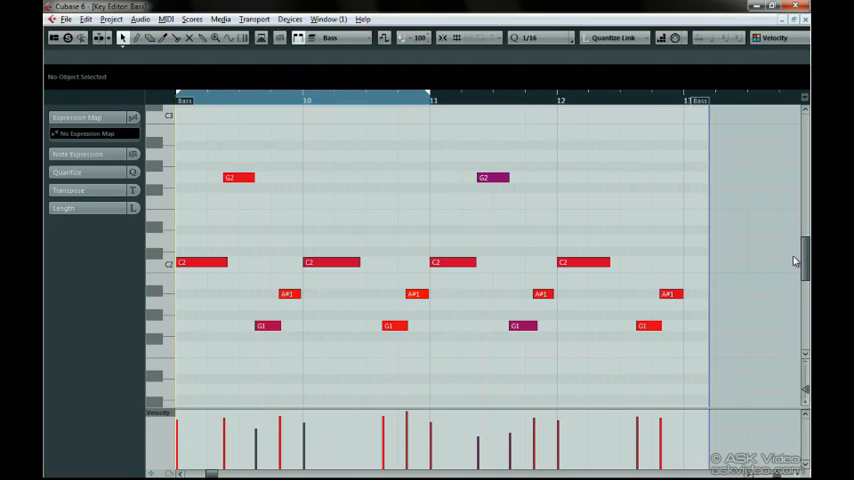
pyautogui.moveTo(708, 104)
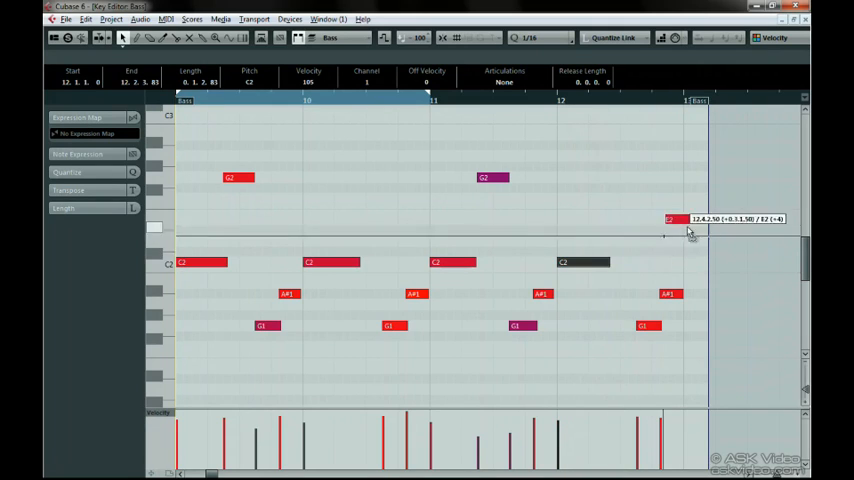
pyautogui.moveTo(664, 218); pyautogui.dragTo(690, 230)
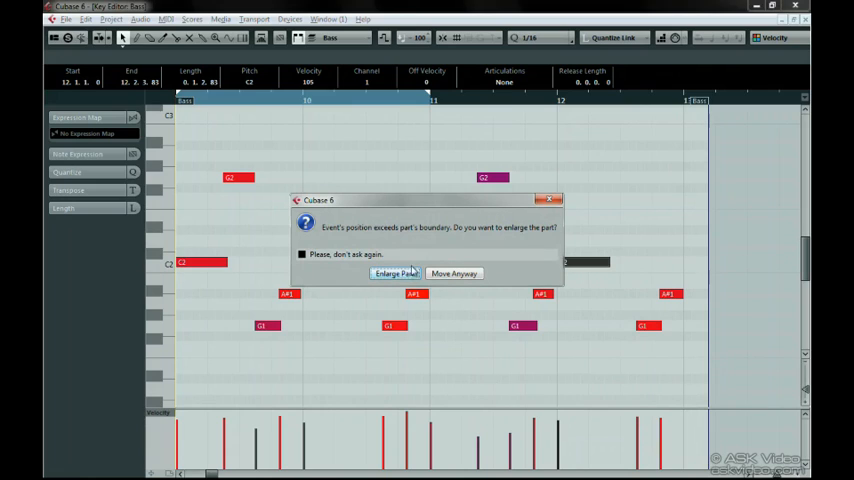
pyautogui.moveTo(454, 272)
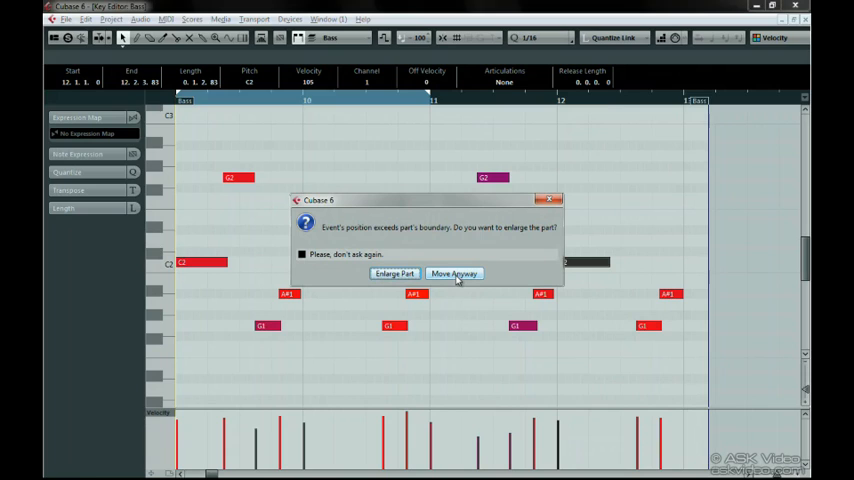
pyautogui.click(454, 272)
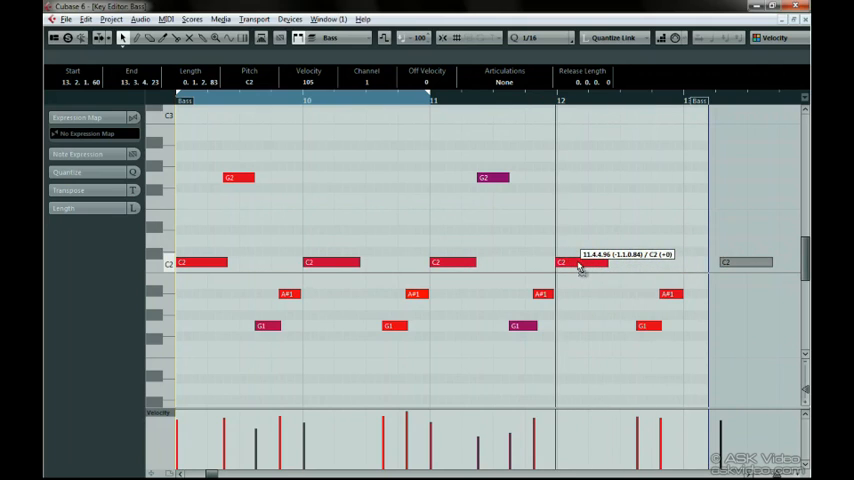
pyautogui.click(584, 262)
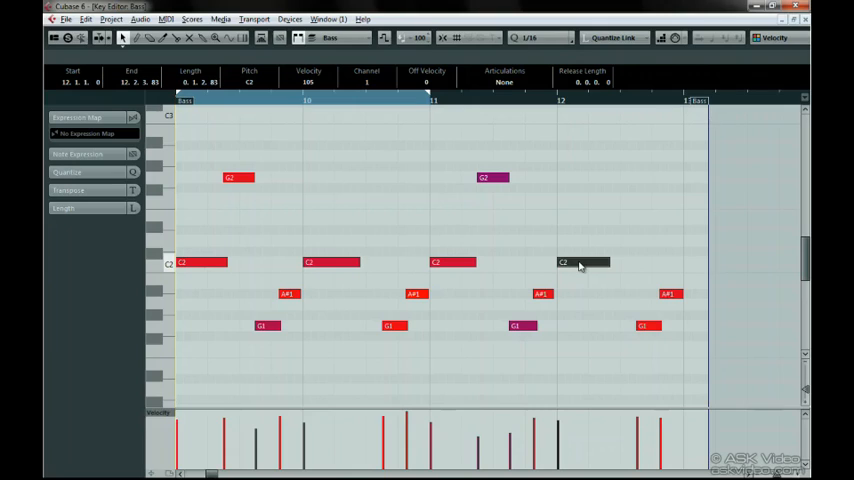
# - Set the project cursor partway into the Bass part via the Key Editor ruler
pyautogui.click(532, 248)
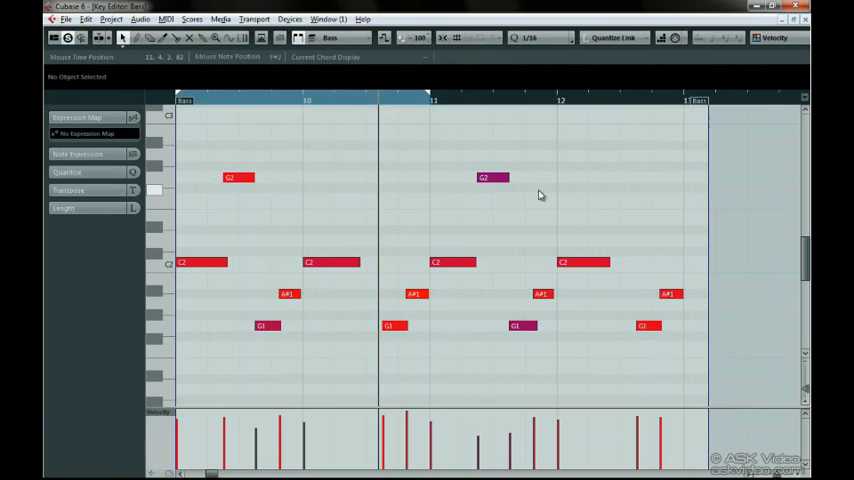
pyautogui.moveTo(212, 130)
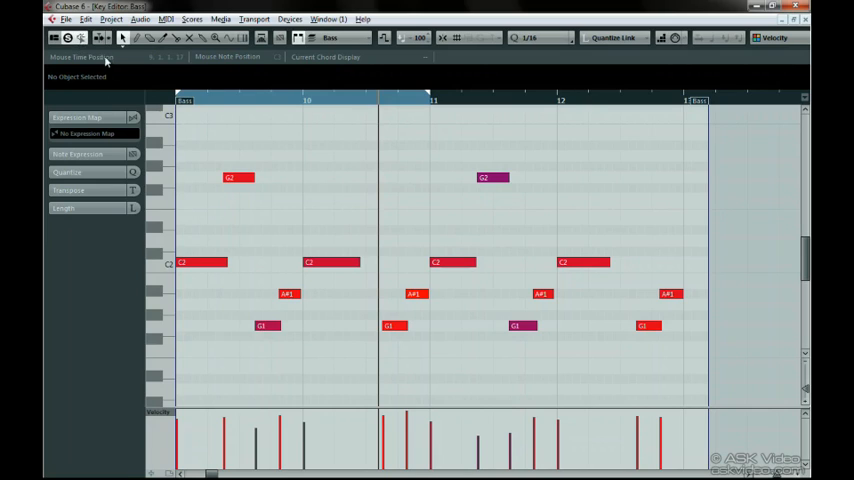
# - Select the high opening note, nudge its pitch, and zoom in horizontally on the part's start
pyautogui.click(234, 136)
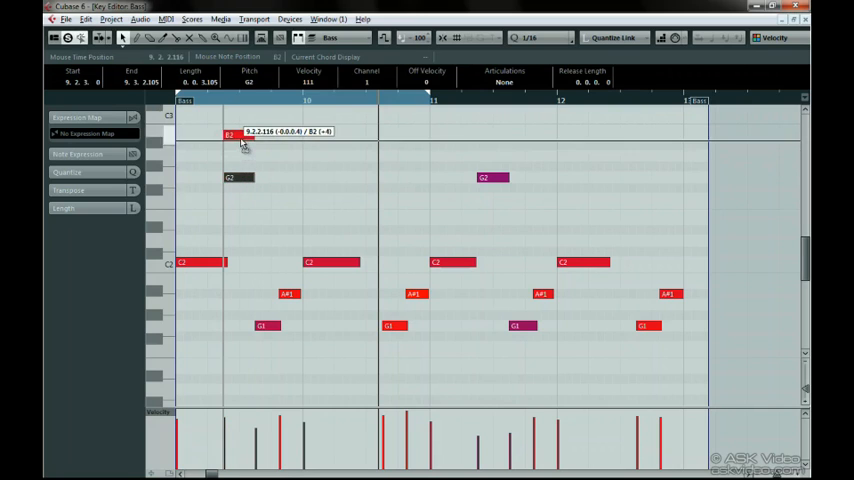
pyautogui.moveTo(240, 136); pyautogui.dragTo(242, 178)
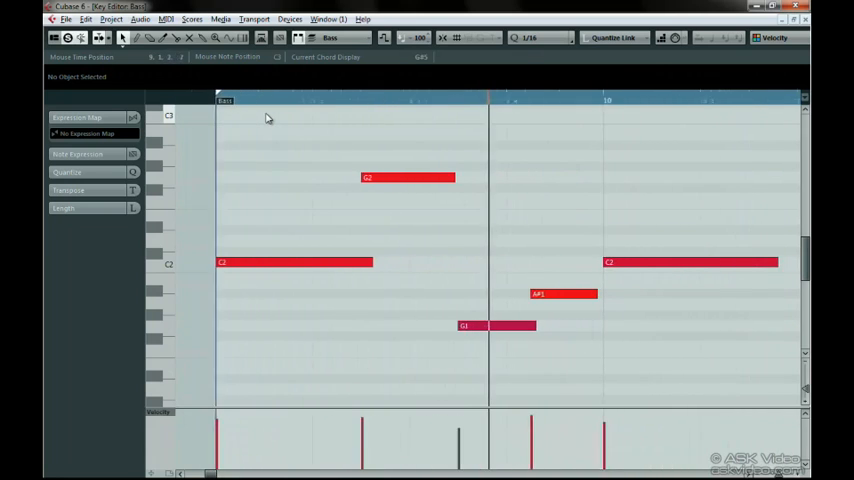
pyautogui.hscroll(3)
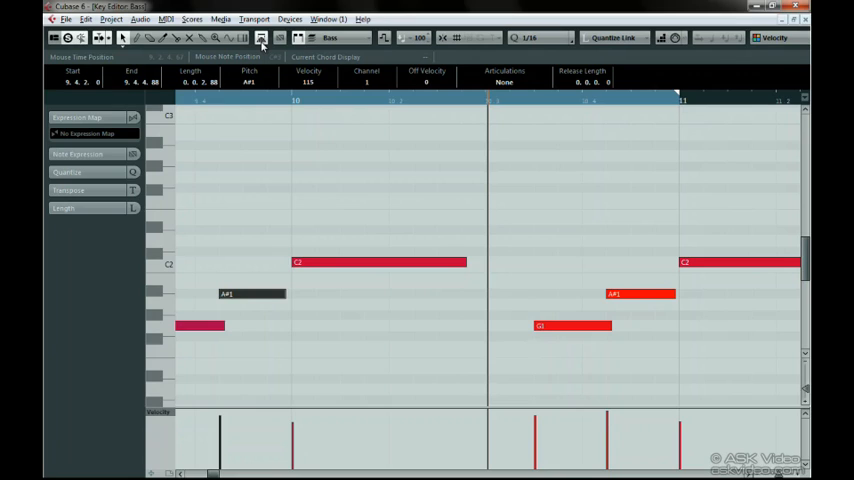
pyautogui.moveTo(228, 62)
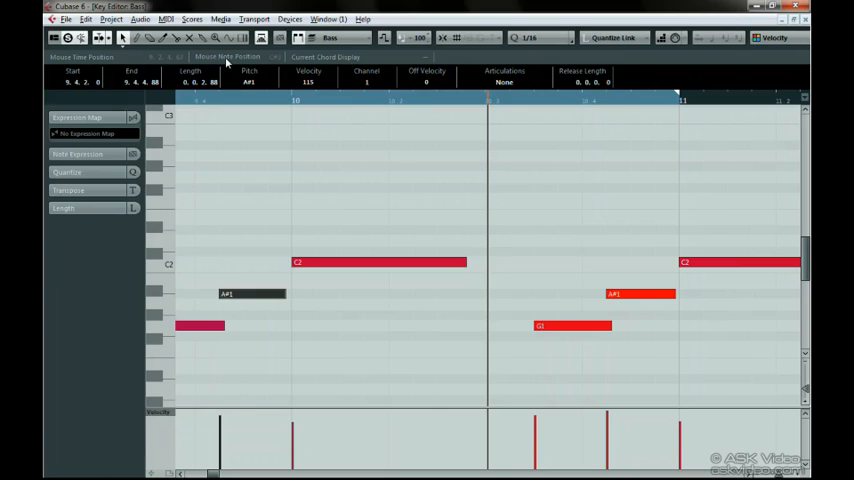
pyautogui.moveTo(176, 64)
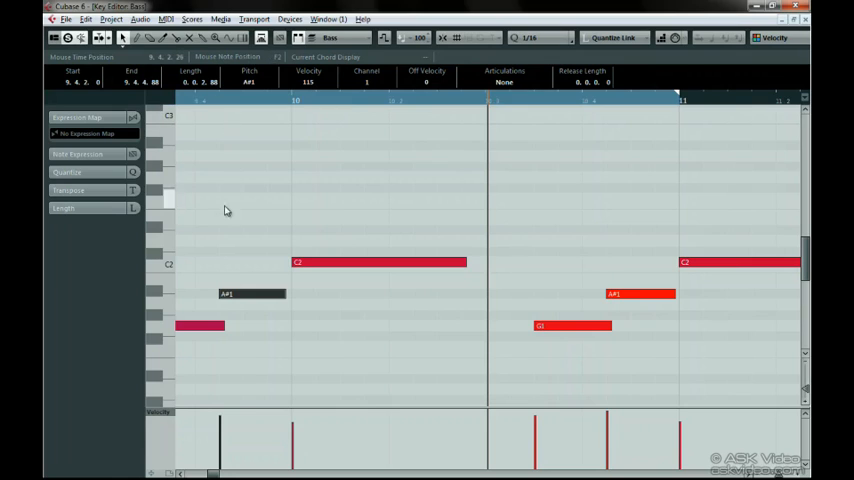
pyautogui.moveTo(230, 216)
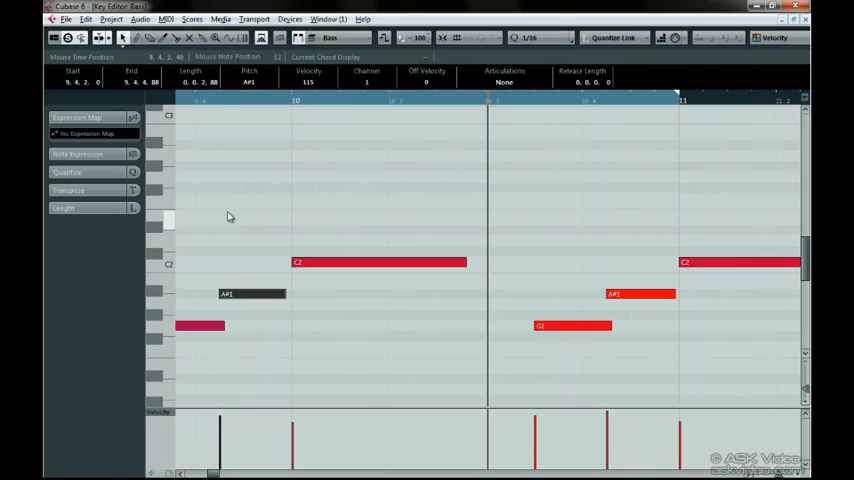